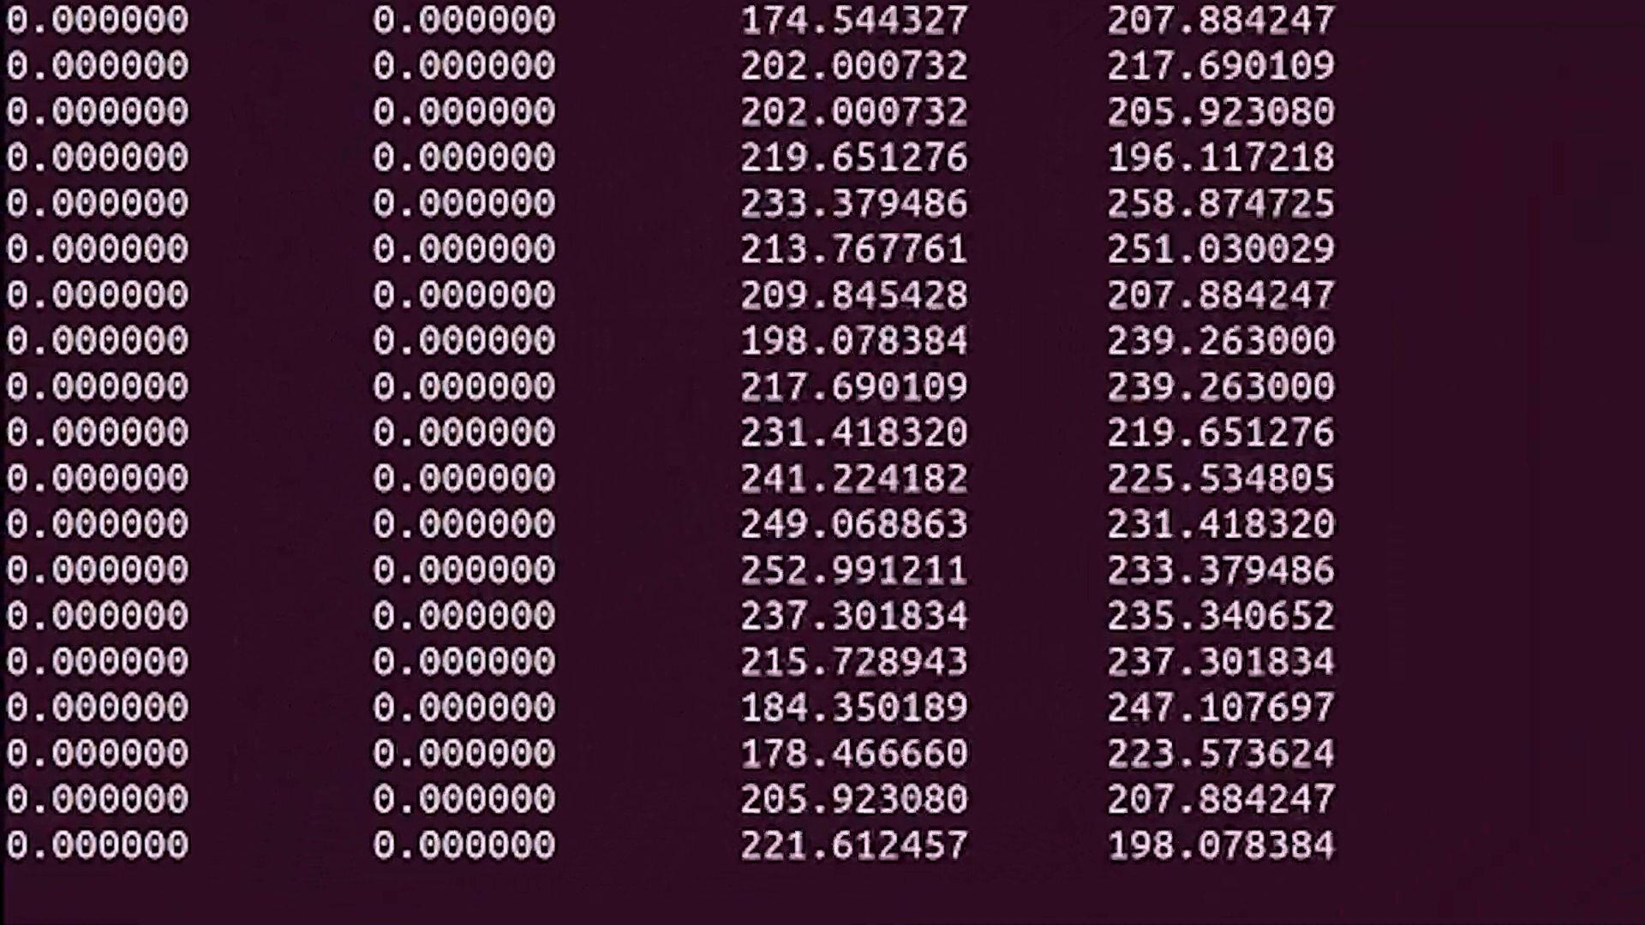
{"action": "scroll", "scroll_direction": "down", "scroll_amount": 3}
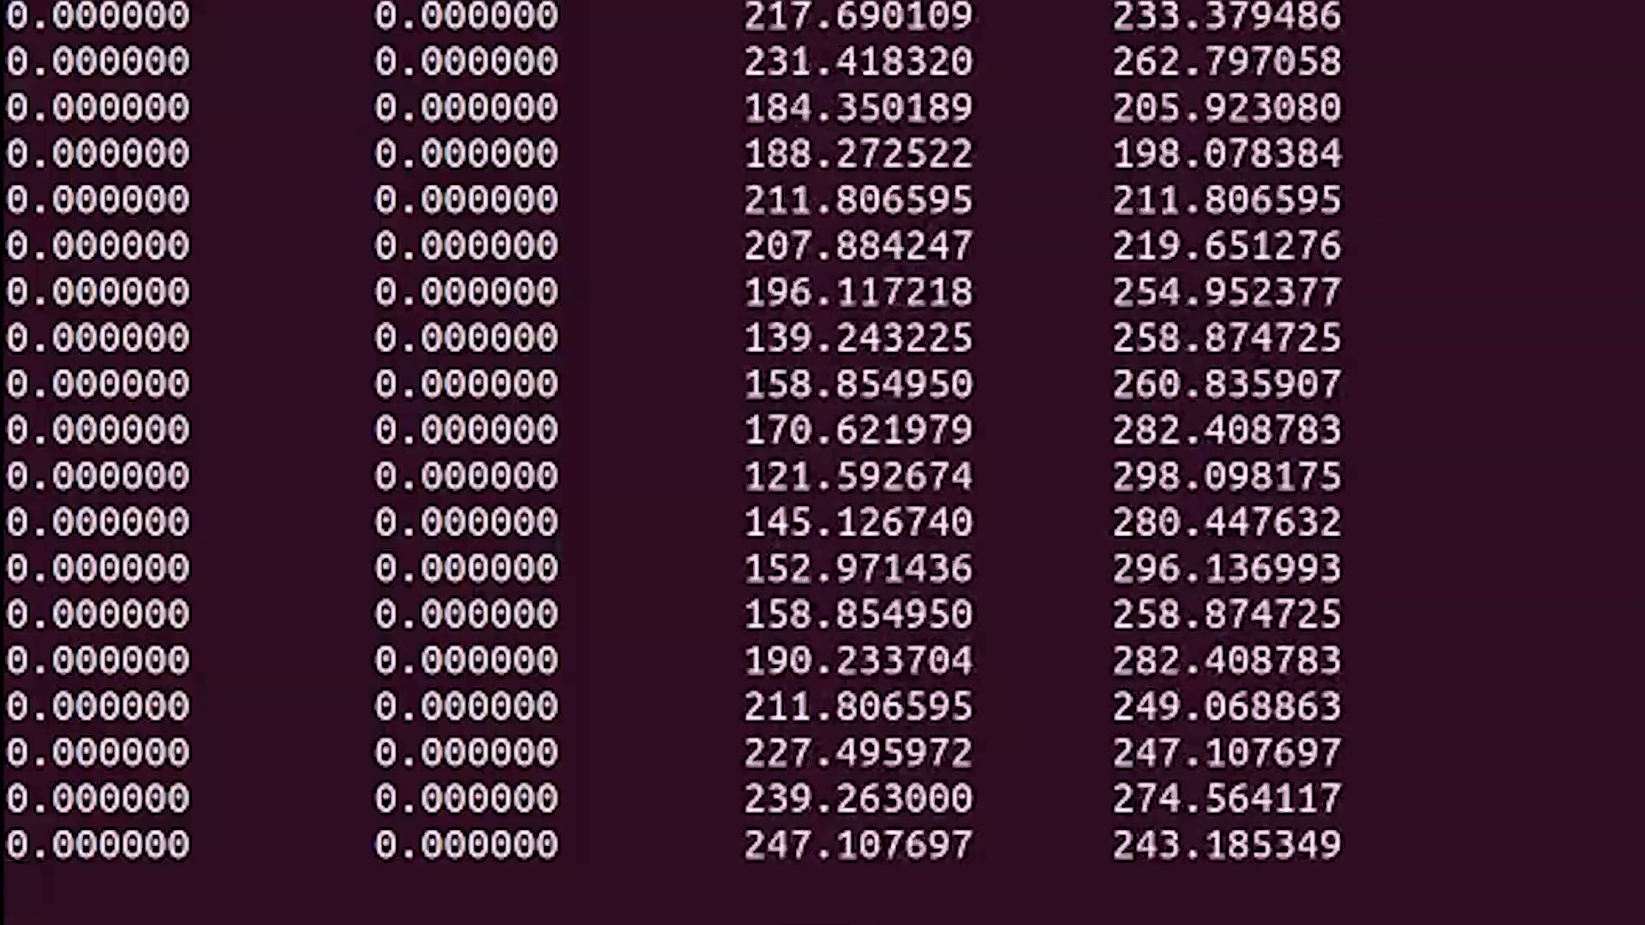